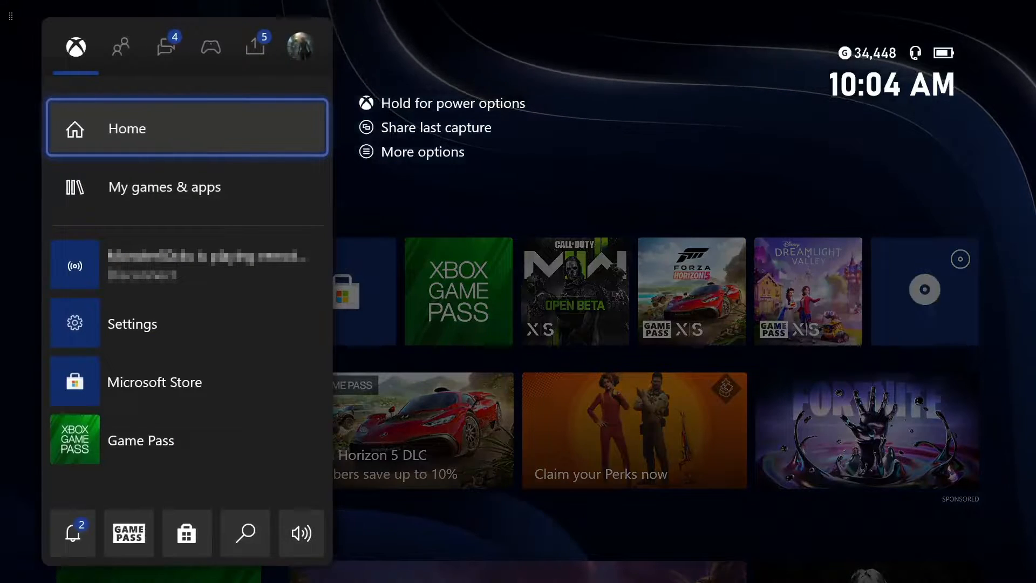
Open console Settings from the guide's Profile & system tab
click(301, 45)
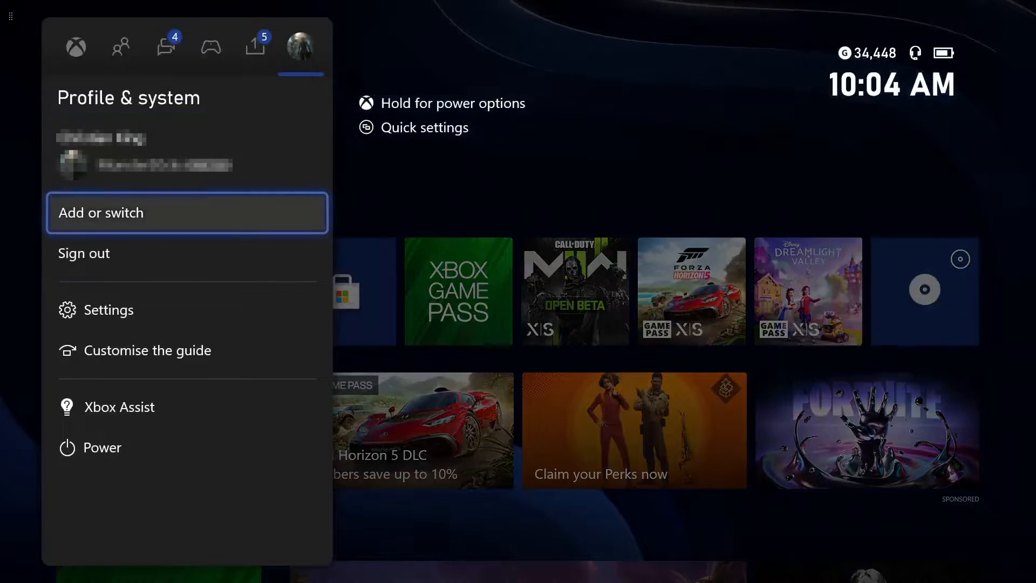
click(116, 310)
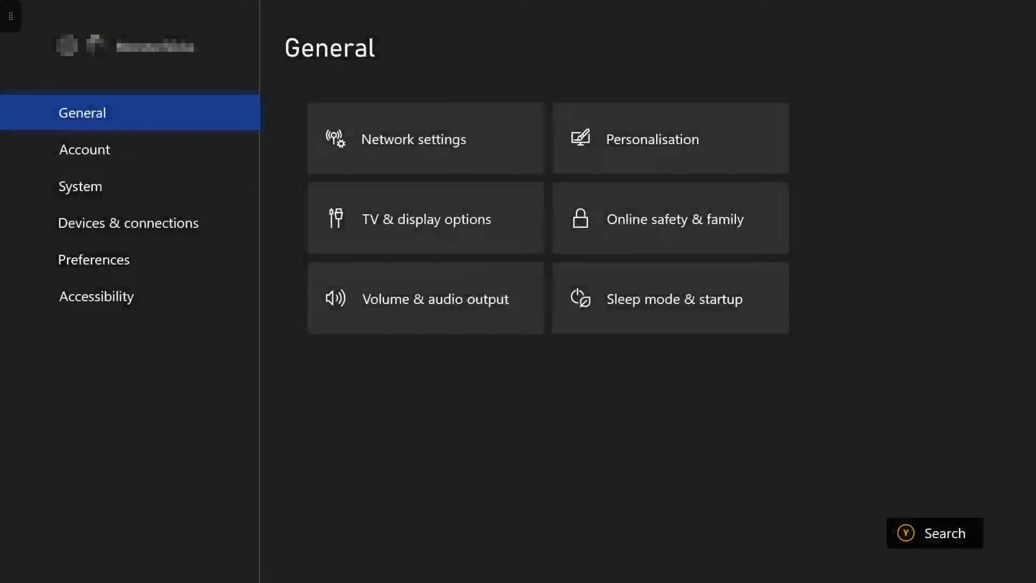
Go to Account in Settings and open the Sign-in, security & passkey page
click(84, 149)
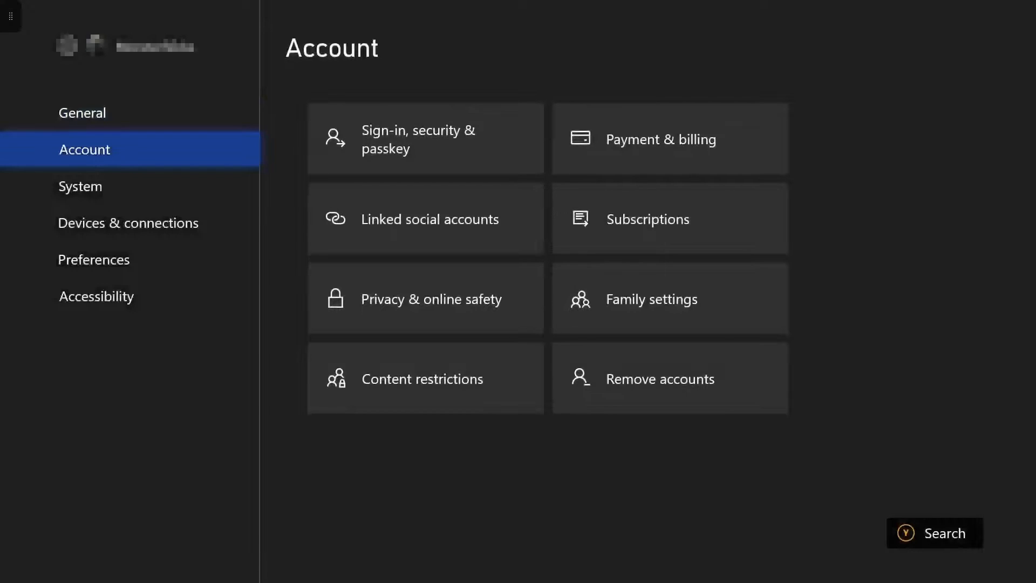
click(426, 139)
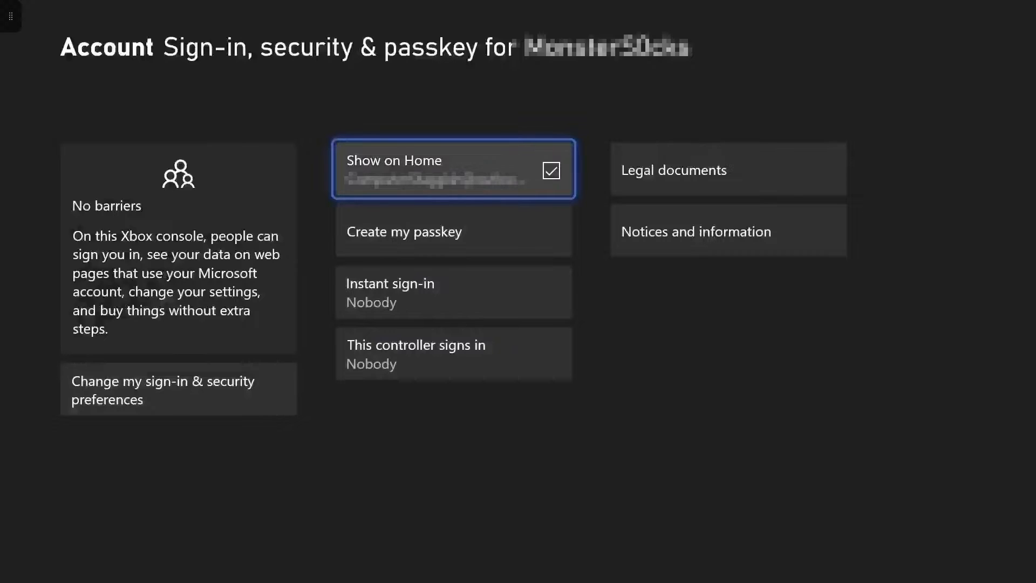
Uncheck 'Show on Home' on the Sign-in, security & passkey page
click(551, 171)
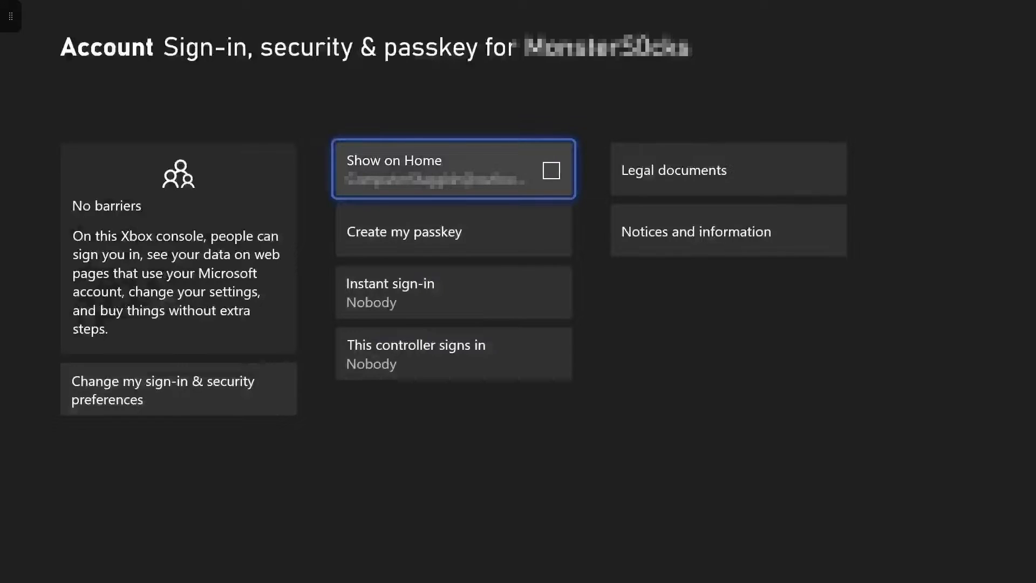